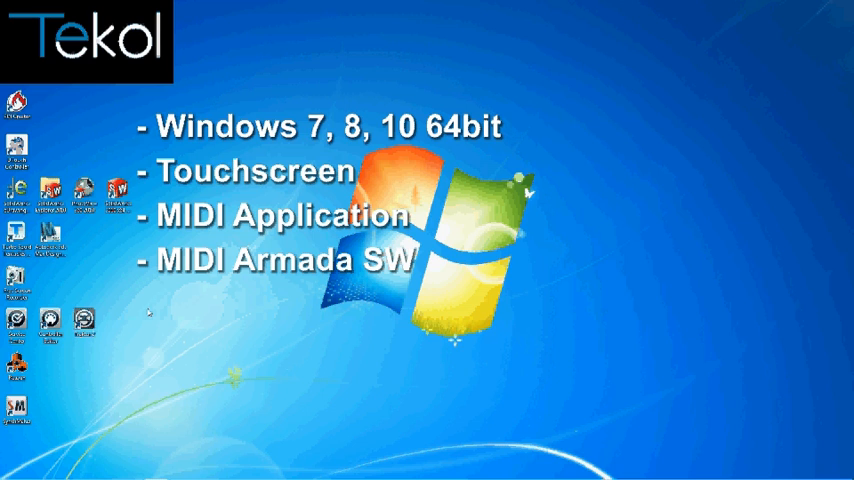
mouse_move(152, 312)
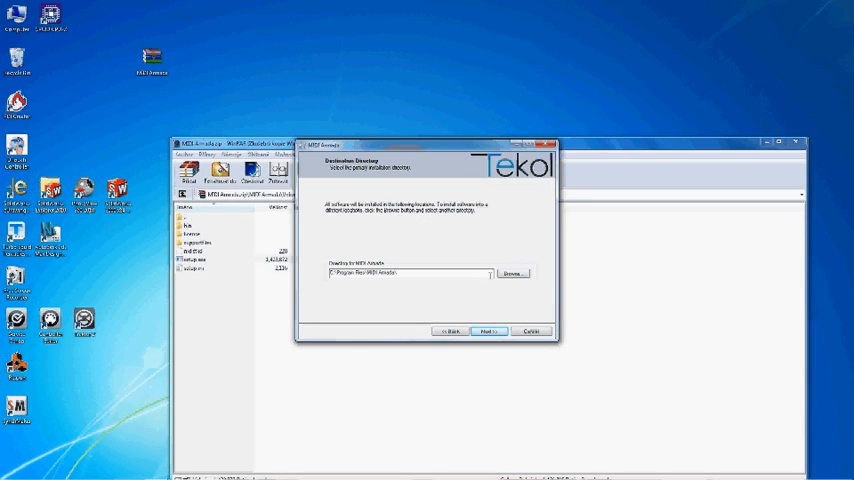
mouse_move(480, 304)
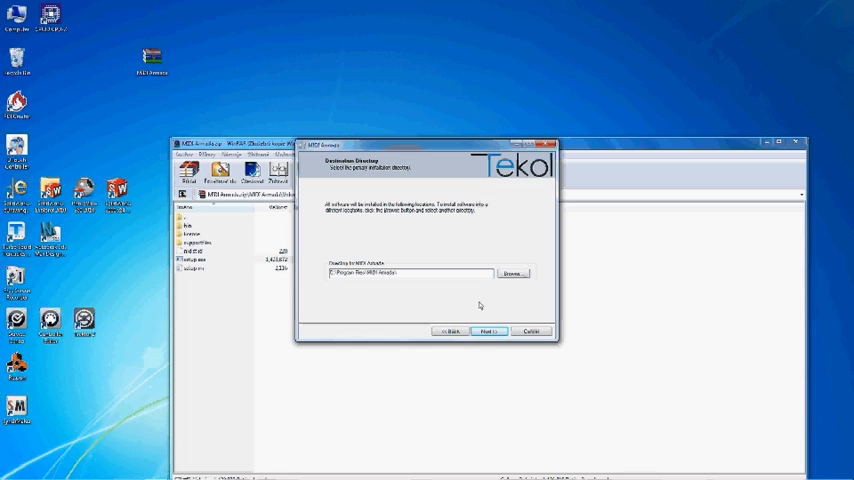
- Accept the MIDI Armada license agreement and install it to the default destination folder
left_click(488, 332)
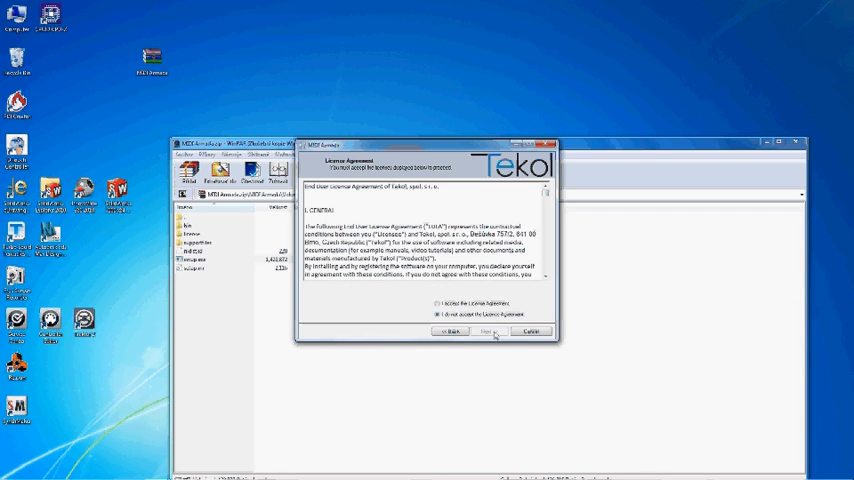
left_click(436, 304)
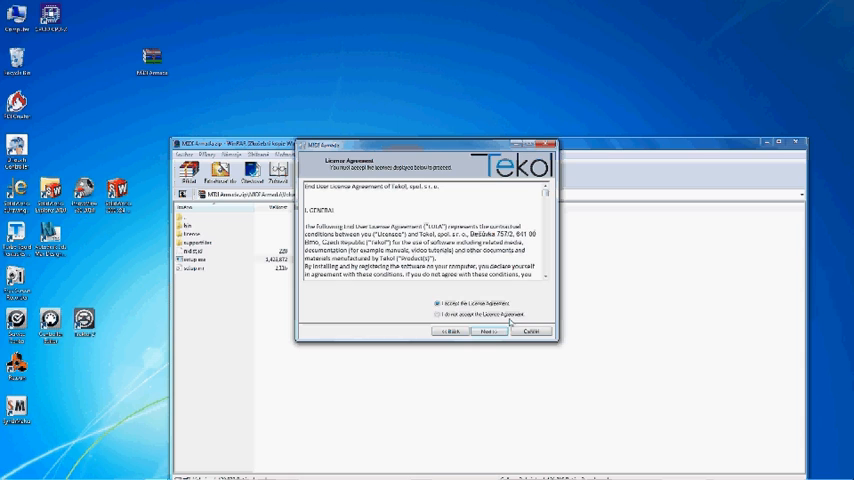
left_click(488, 332)
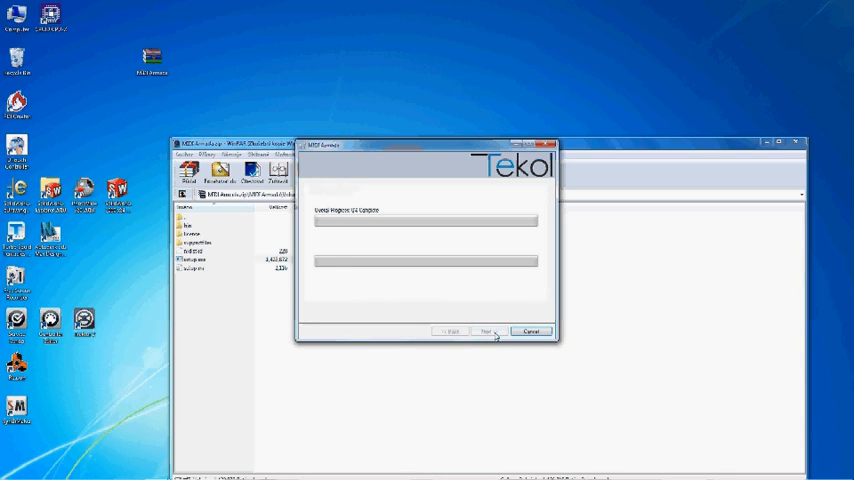
left_click(488, 332)
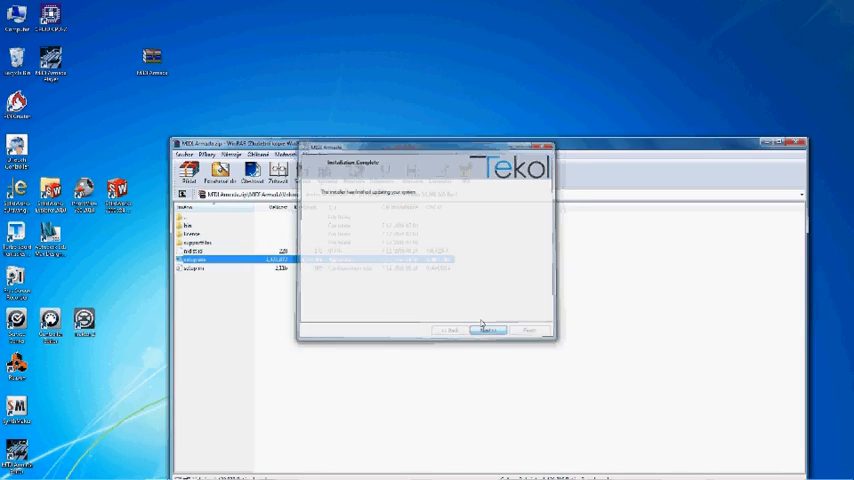
- Finish the MIDI Armada installer, then agree to loopMIDI's license and install the loopback driver
left_click(488, 330)
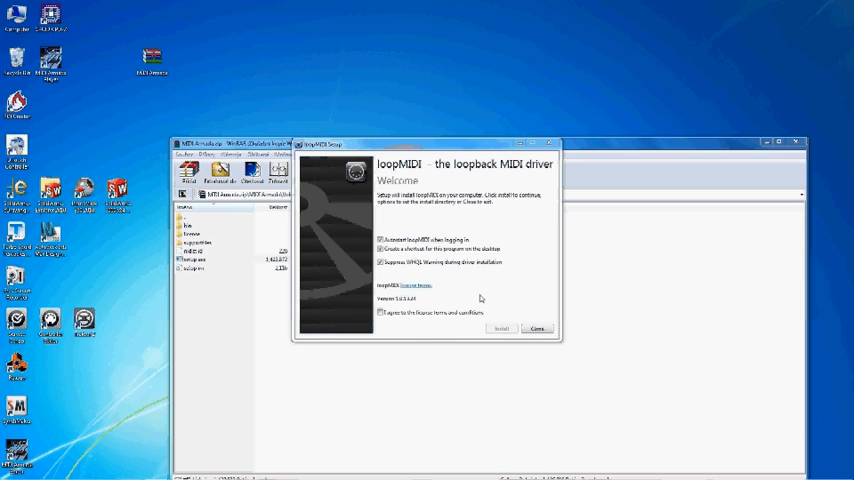
left_click(380, 312)
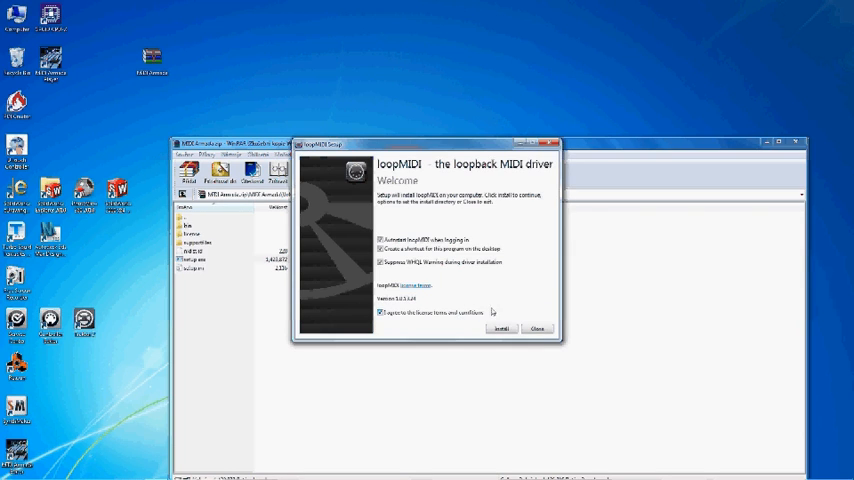
left_click(500, 328)
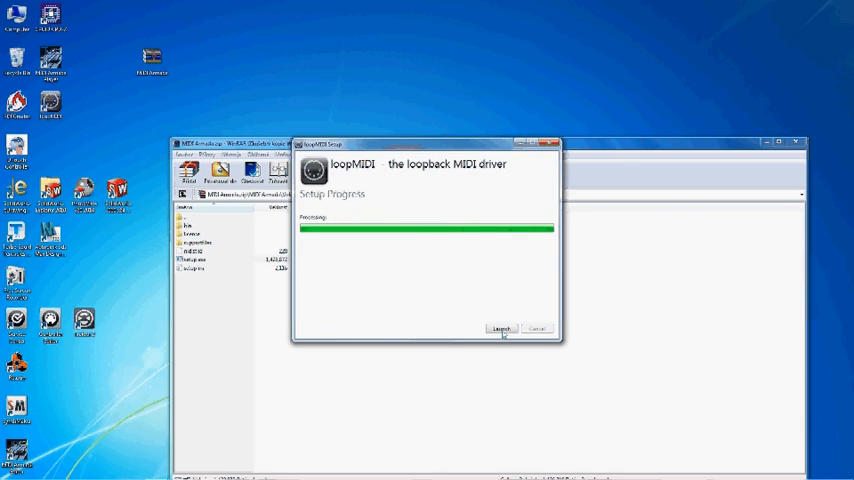
left_click(500, 328)
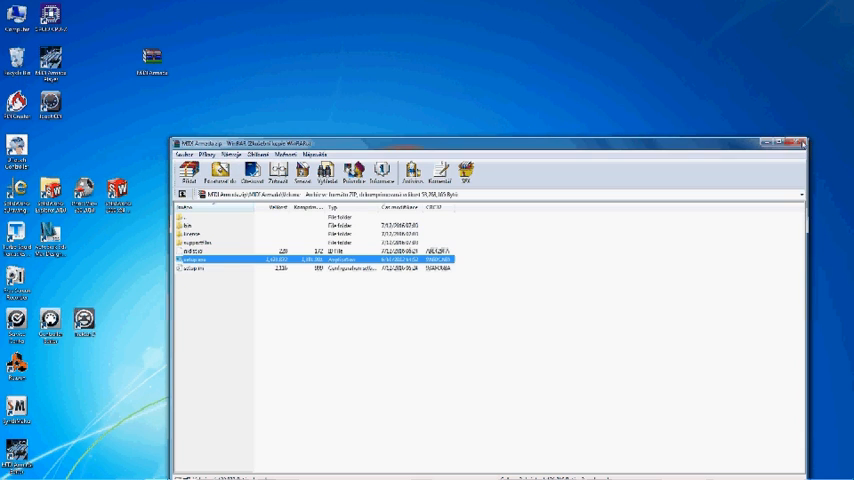
- Close the WinRAR archive, leaving Traktor Pro open on its preferences
left_click(804, 144)
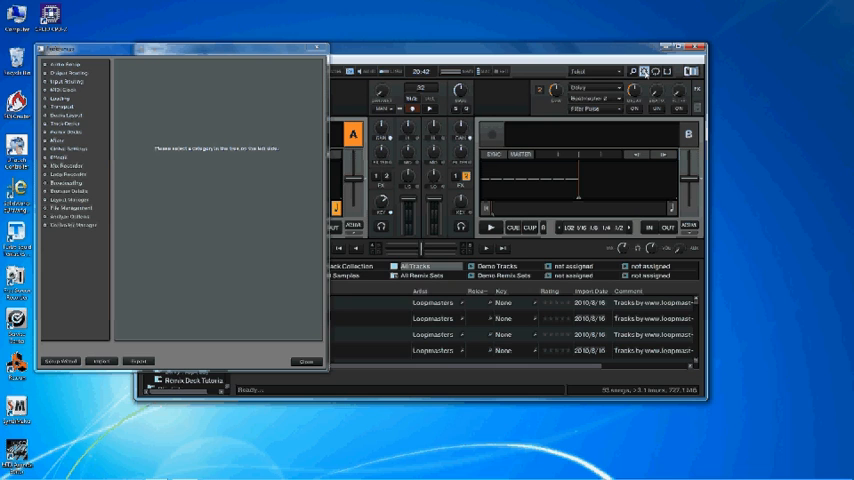
- In Controller Manager, start a mapping import and browse folders for the file
left_click(102, 362)
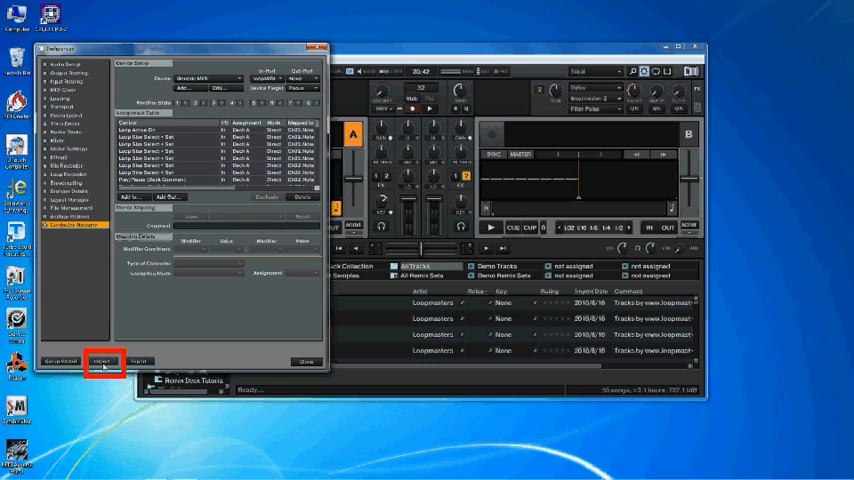
left_click(100, 360)
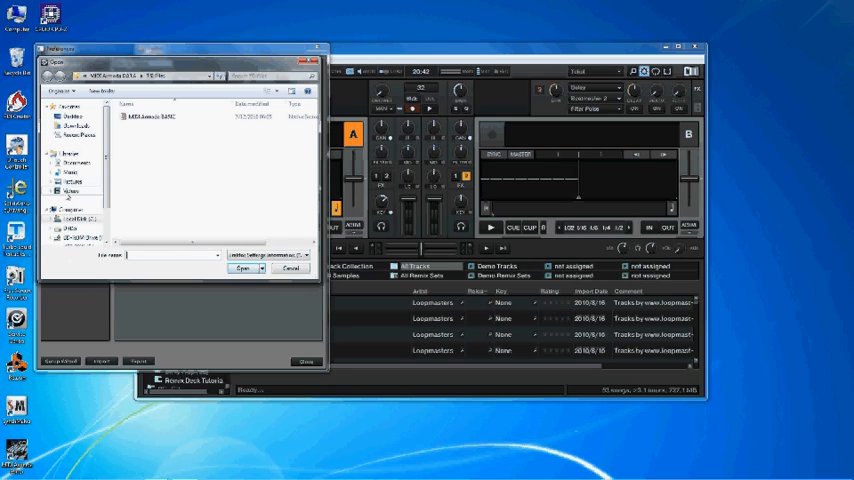
left_click(76, 218)
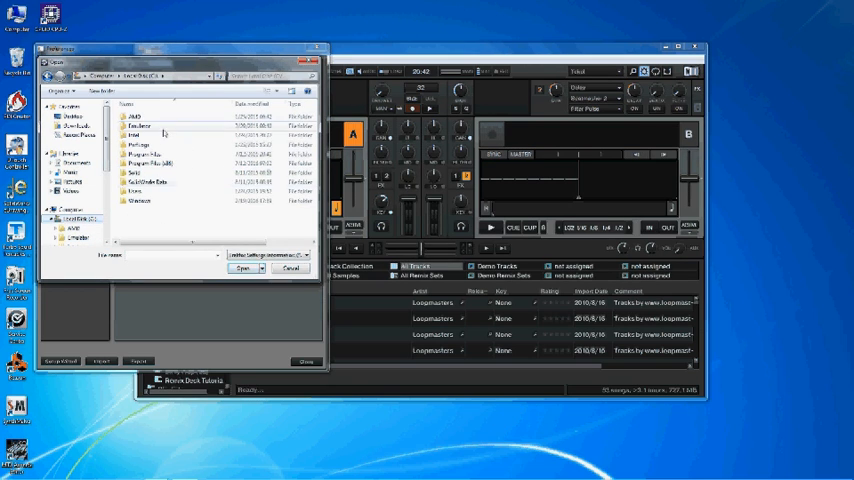
mouse_move(144, 144)
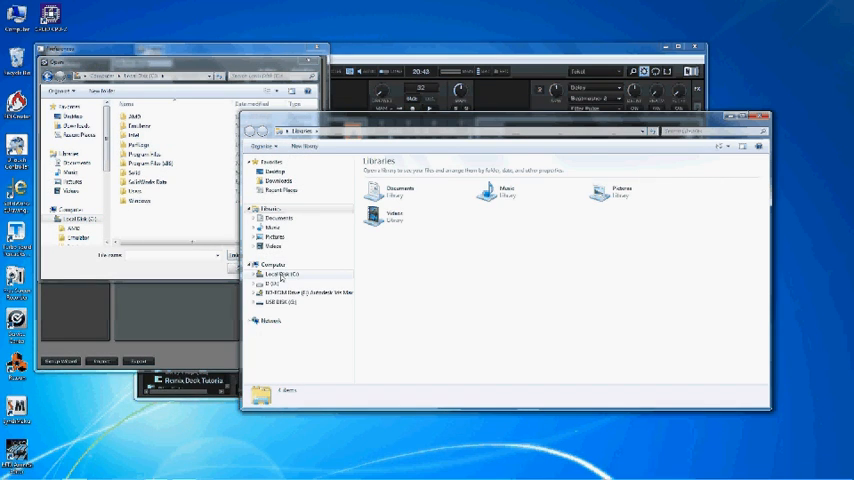
- In Folder Options View settings, enable 'Show hidden files, folders, and drives'
left_click(280, 274)
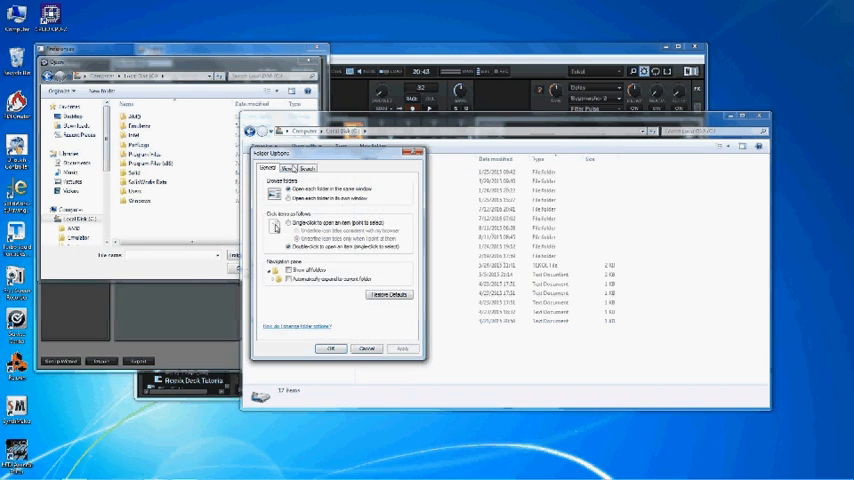
left_click(288, 168)
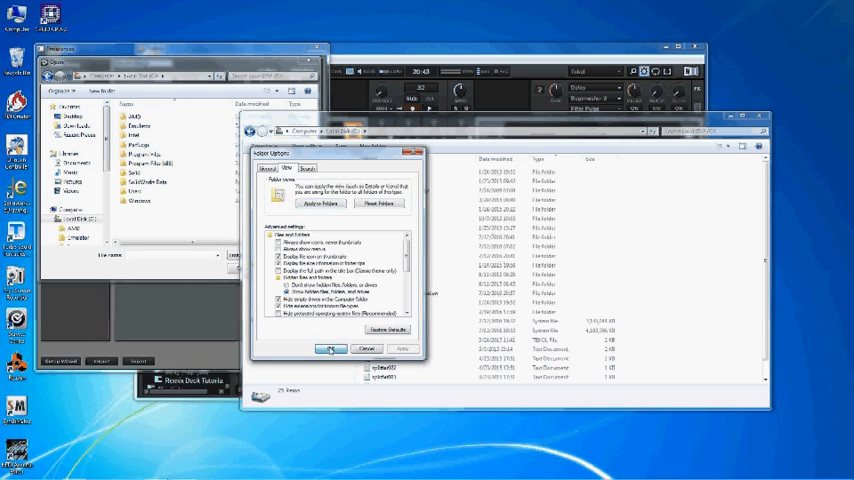
left_click(330, 348)
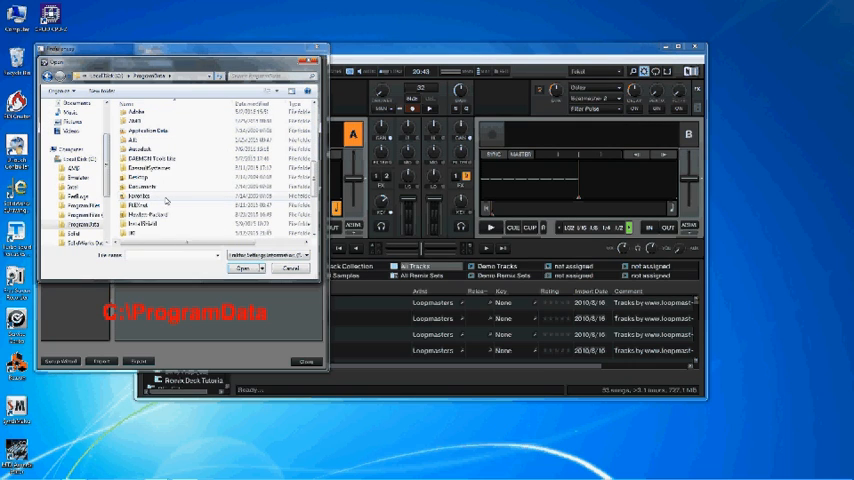
- Browse into ProgramData's MIDI Armada folder and import its .tsi mapping file
scroll("down", 3)
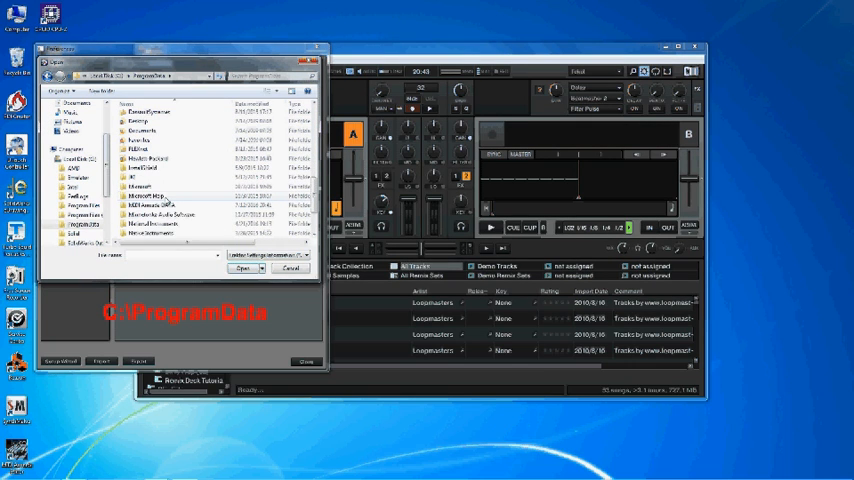
double_click(158, 214)
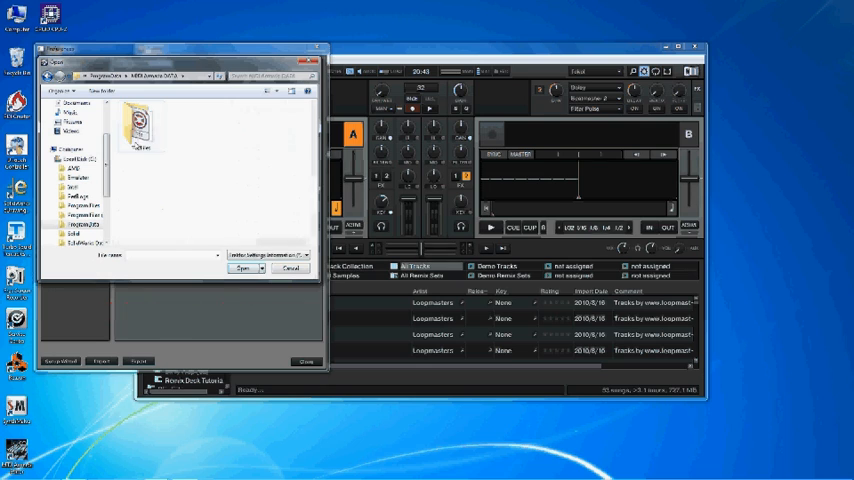
double_click(140, 118)
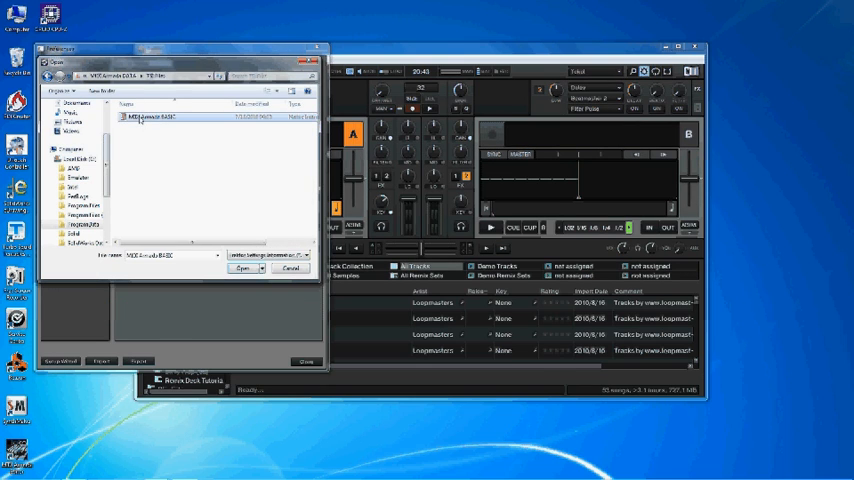
left_click(160, 116)
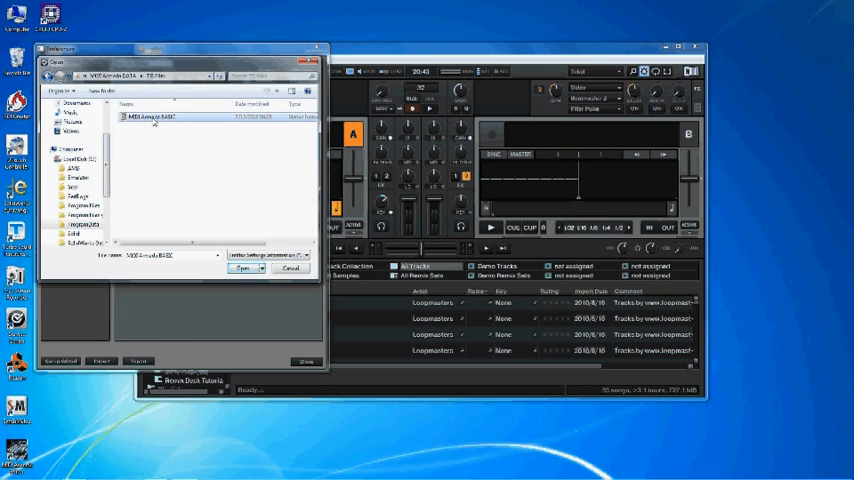
left_click(242, 268)
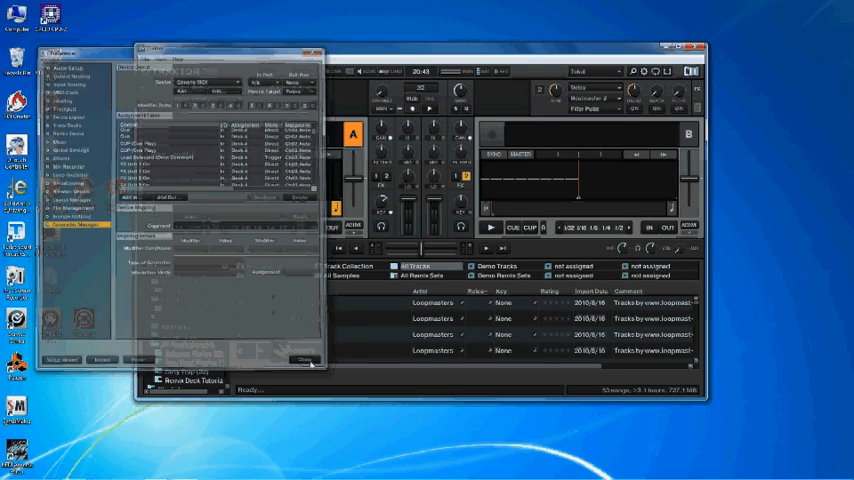
- Close Traktor preferences and open the desktop's Screen resolution settings
left_click(304, 360)
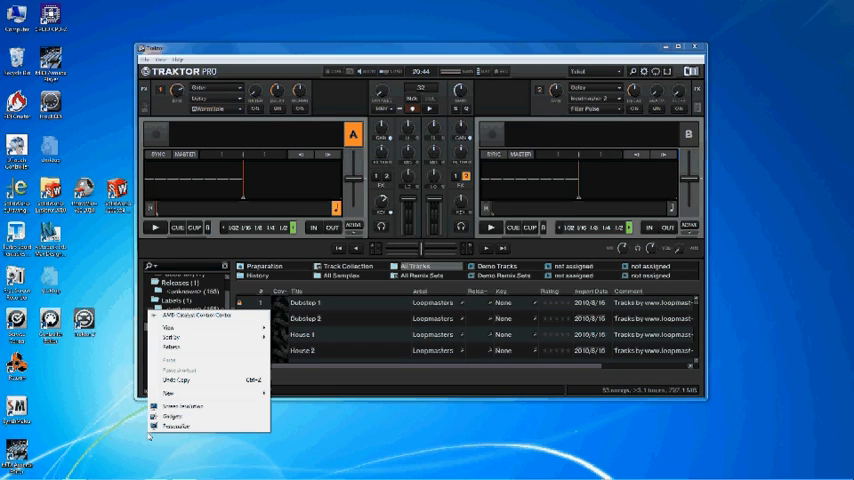
left_click(184, 404)
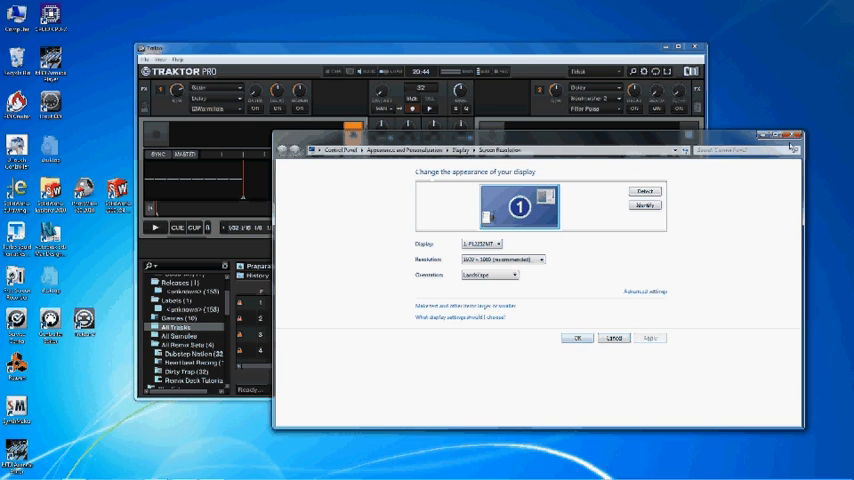
- Close the display settings and launch MIDI Armada Player full screen
left_click(792, 136)
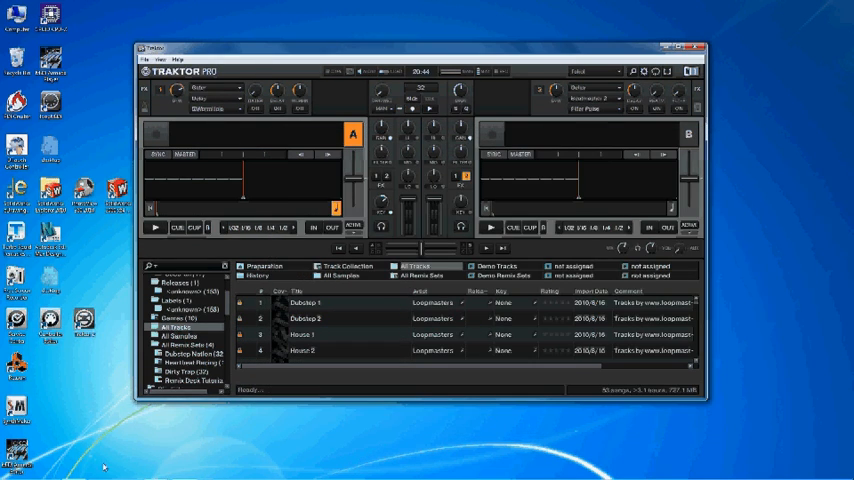
mouse_move(68, 392)
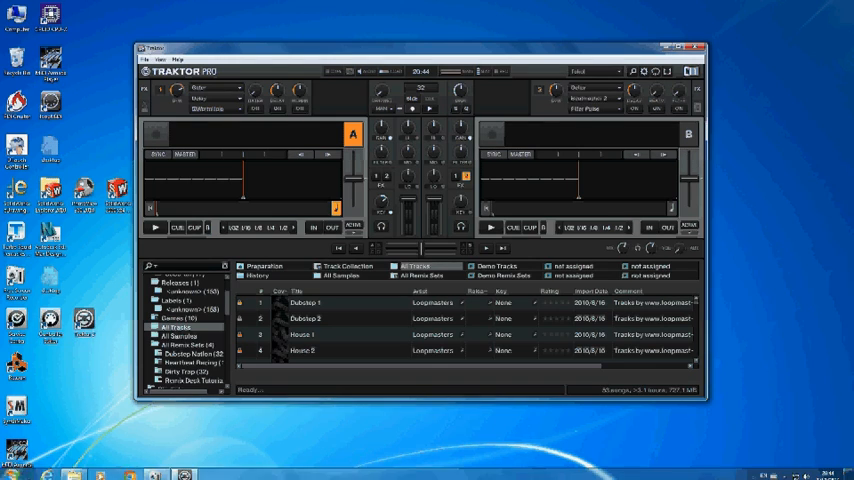
left_click(10, 470)
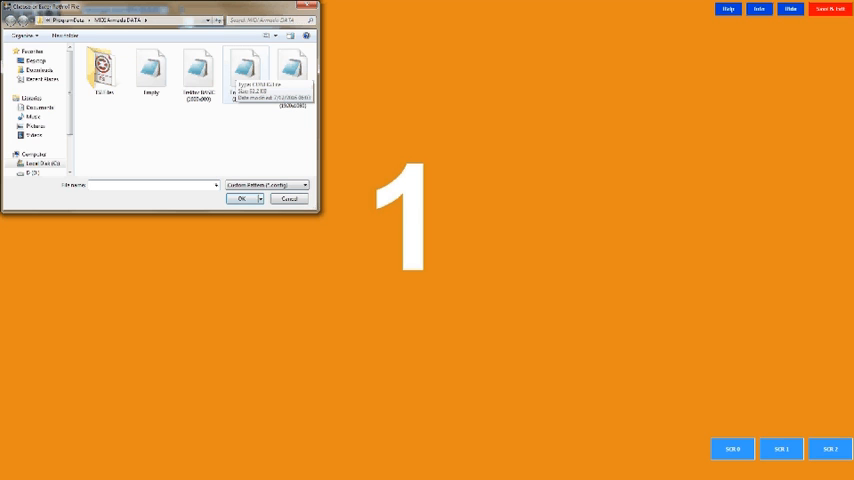
left_click(240, 200)
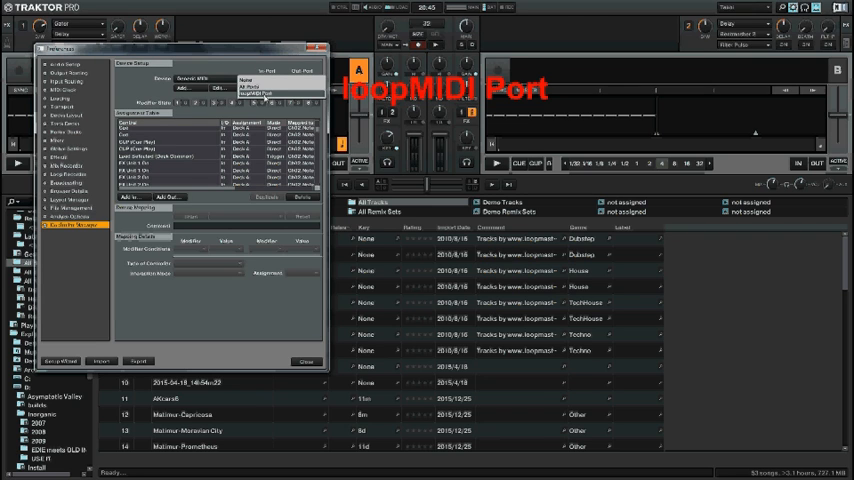
- Set the mapping's In-Port and Out-Port to loopMIDI Port
left_click(270, 88)
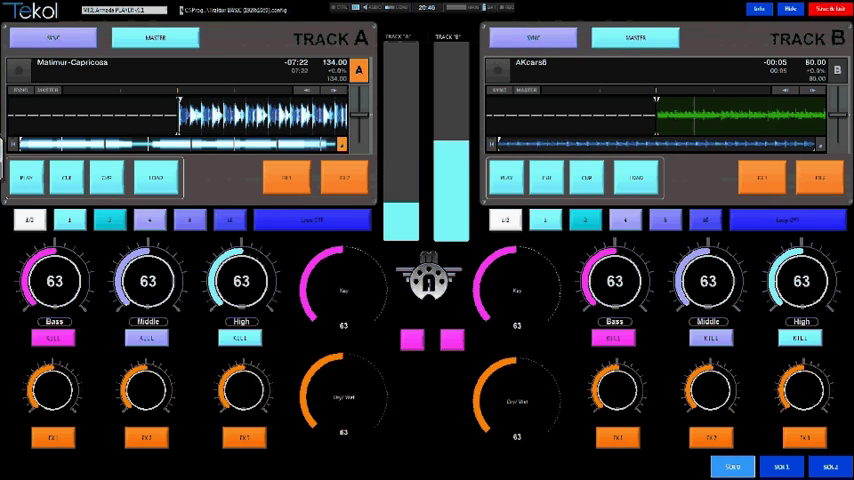
- Trigger two hotcue pads on Track A and raise Track B's bass to 78
left_click(24, 176)
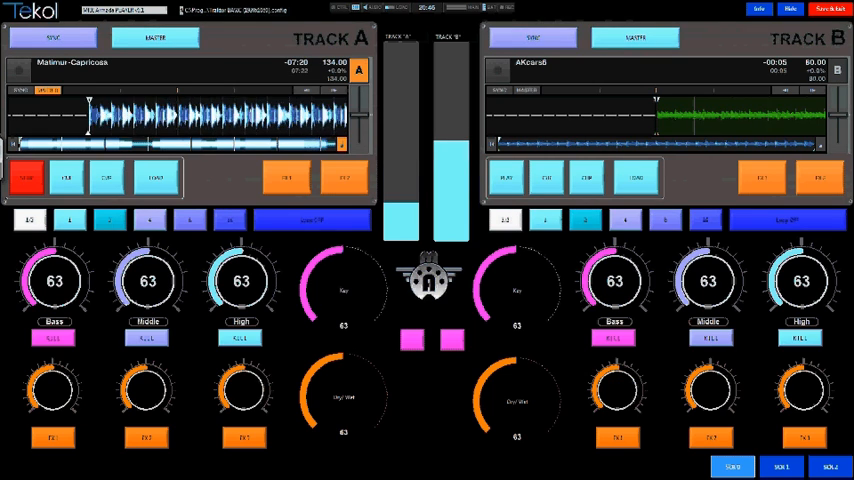
left_click(52, 36)
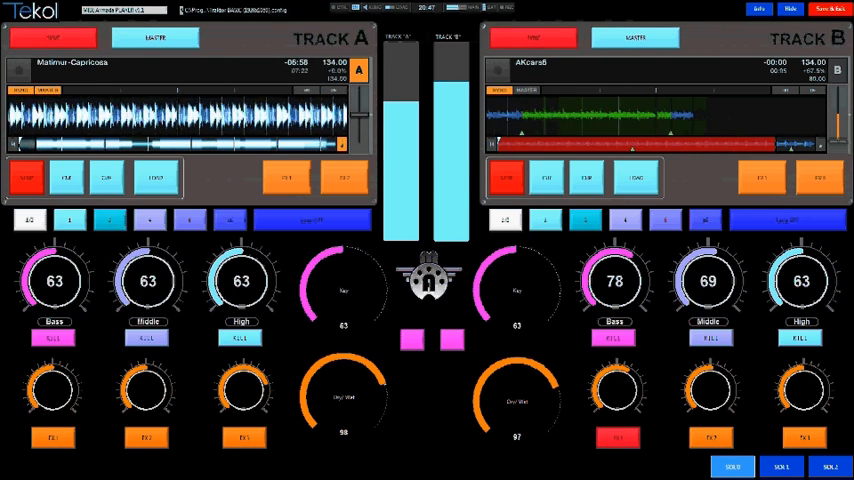
left_click(504, 178)
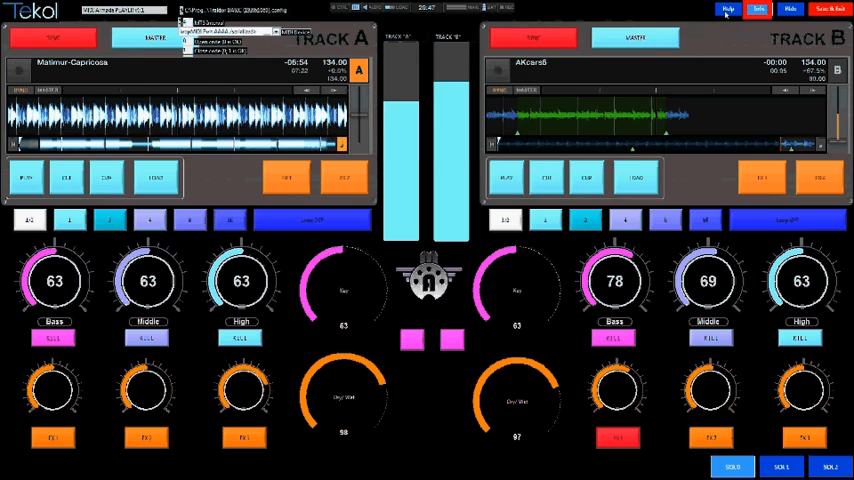
- Enter the player's Settings and dismiss the prompt to reach the MIDI device list
left_click(728, 8)
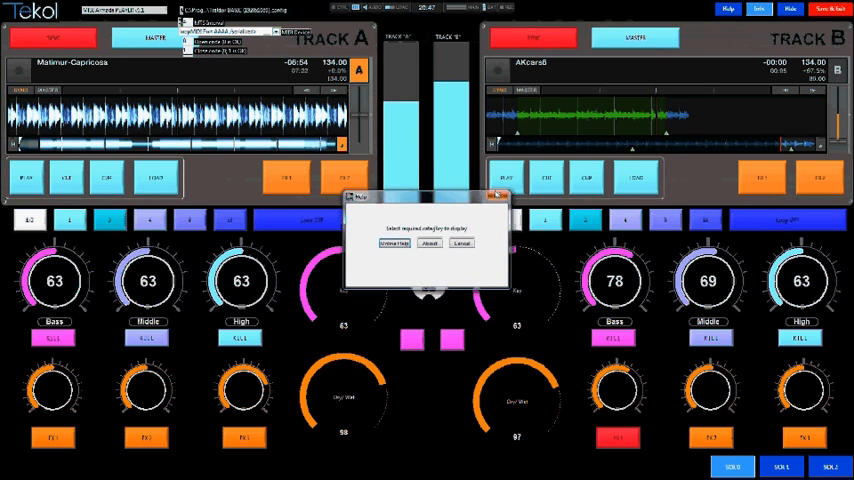
left_click(462, 244)
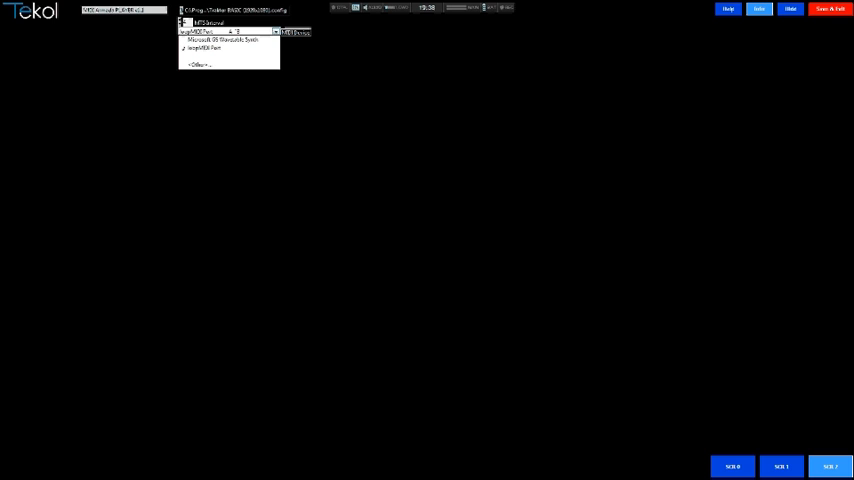
- Select loopMIDI Port as the MIDI device, then Save & Restart and confirm the restart notice
left_click(828, 8)
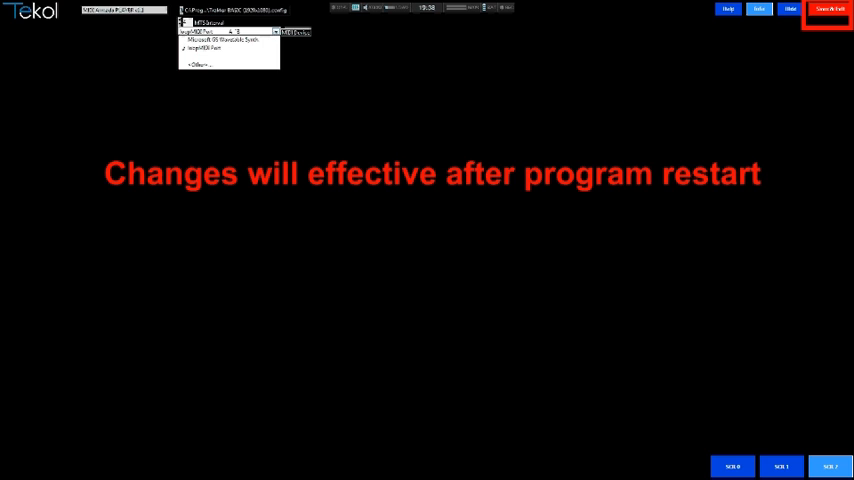
left_click(828, 8)
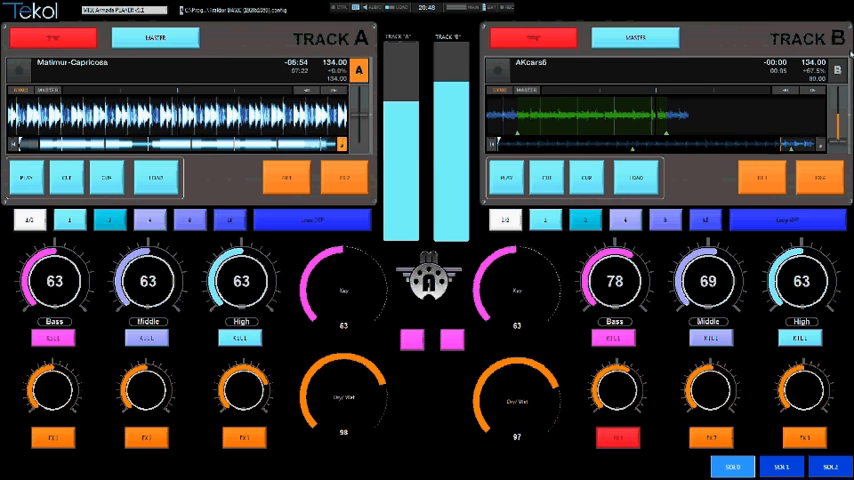
left_click(830, 8)
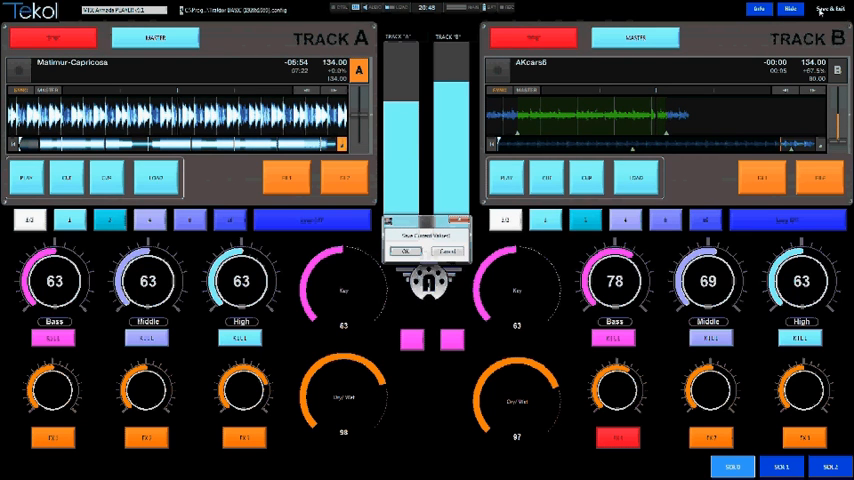